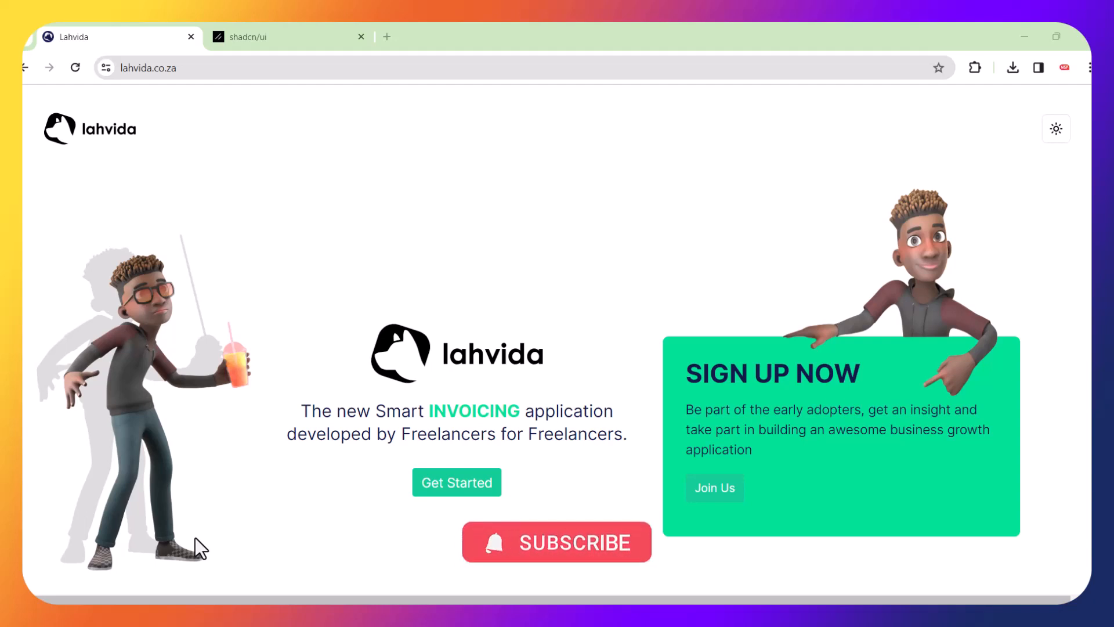
Bring up the VIP Access sign-up form with name and email fields via Get Started.
click(456, 482)
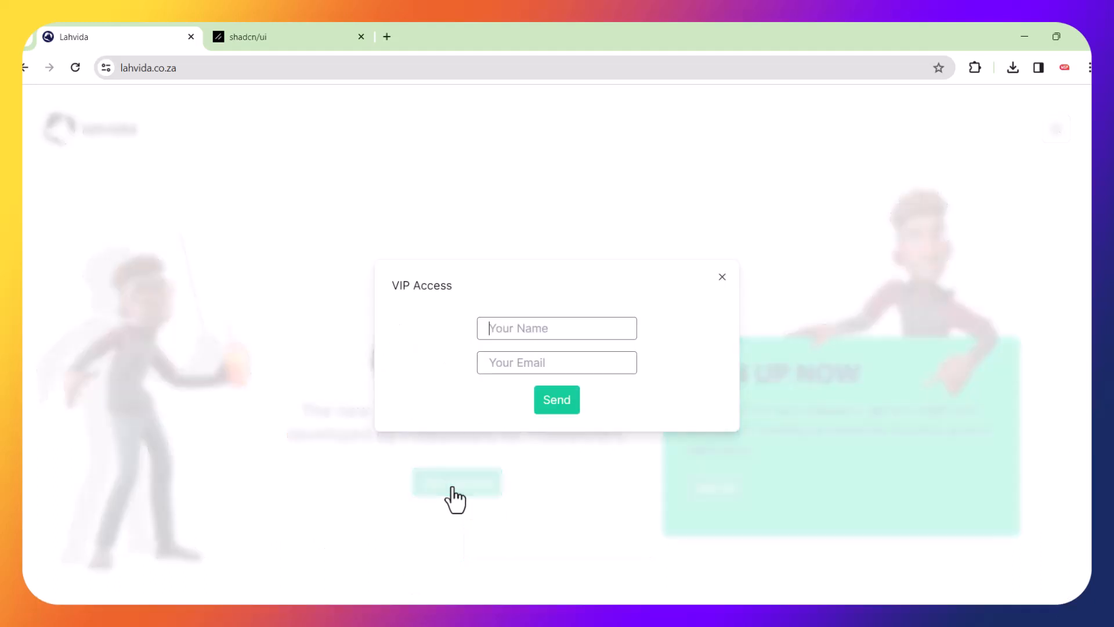
mouse_move(540, 433)
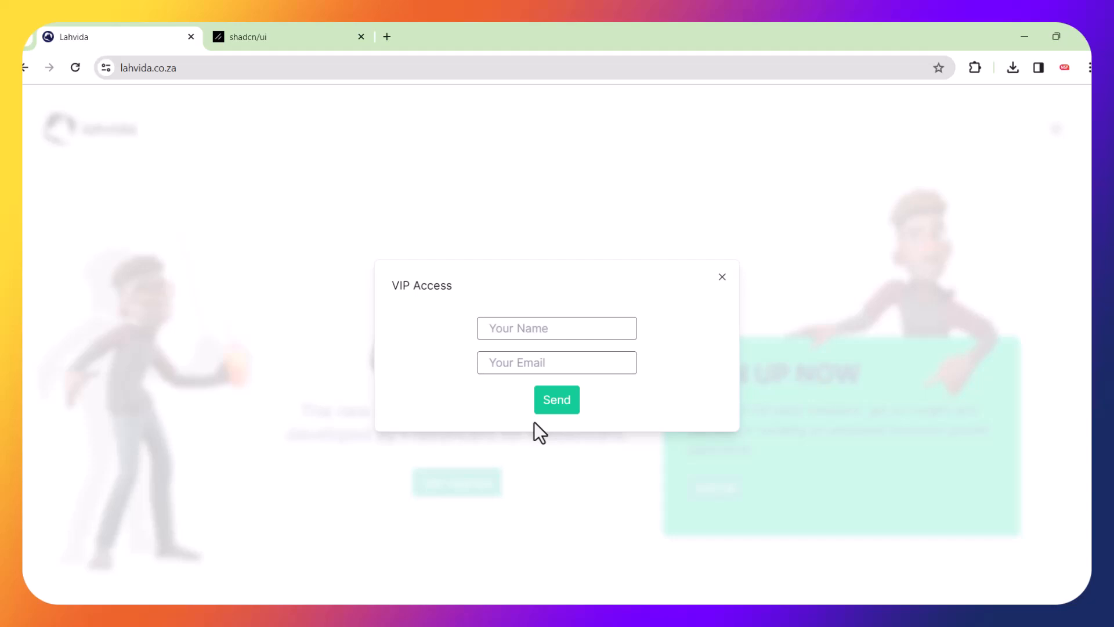
click(556, 328)
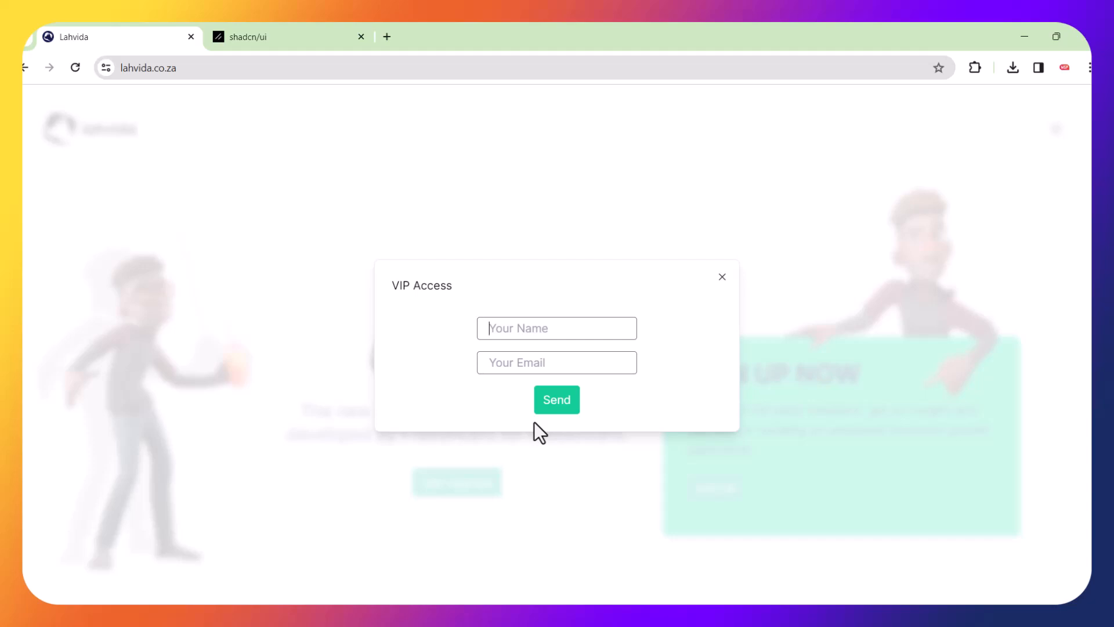
mouse_move(732, 285)
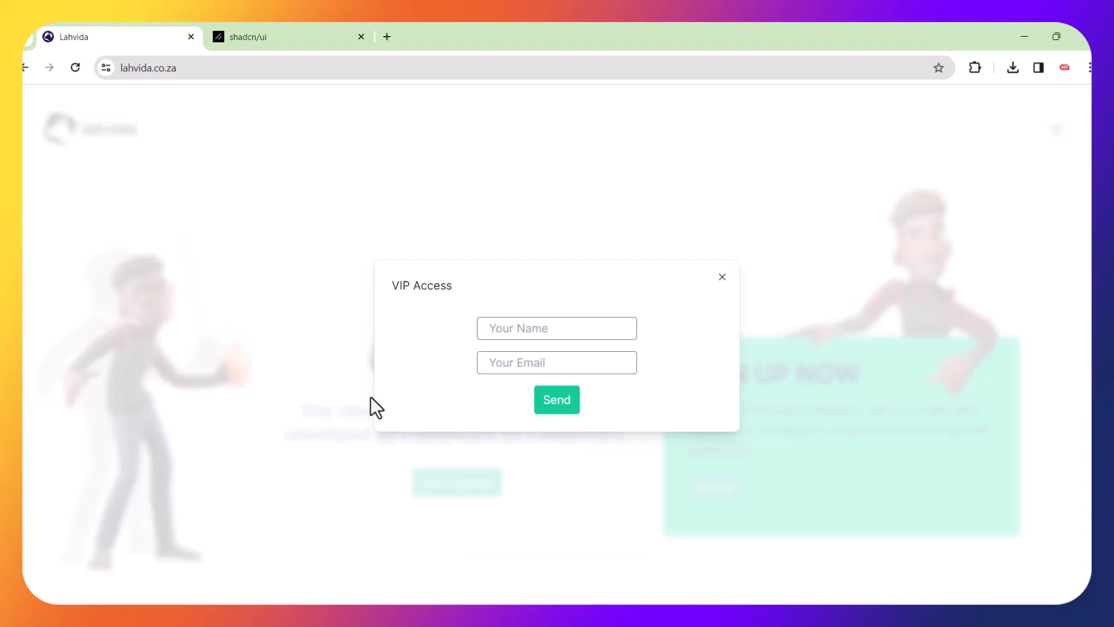
mouse_move(742, 408)
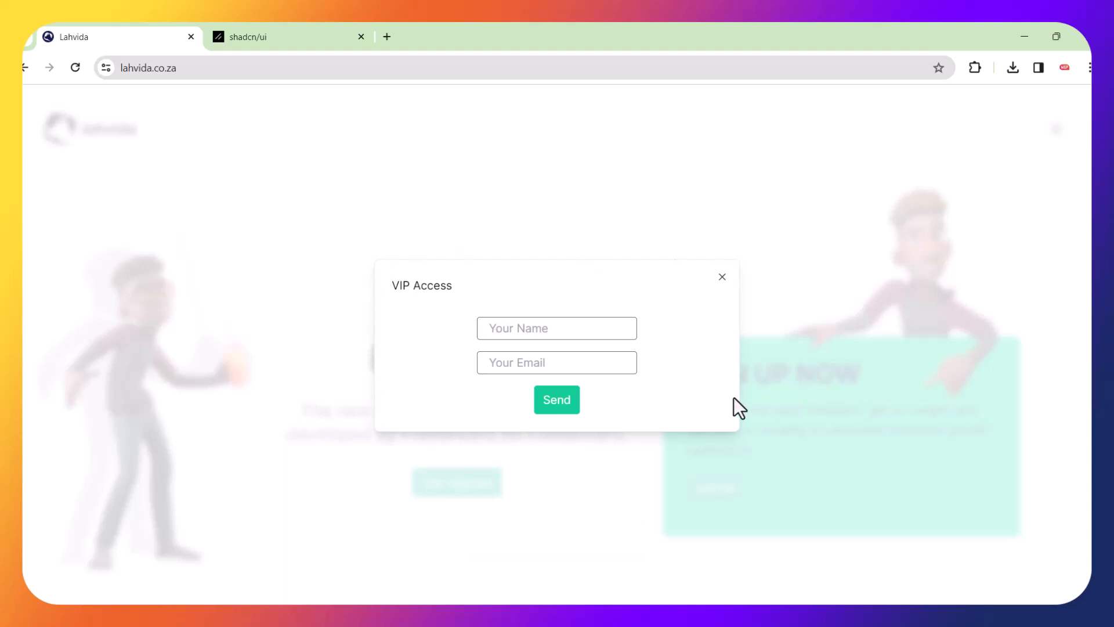
mouse_move(740, 274)
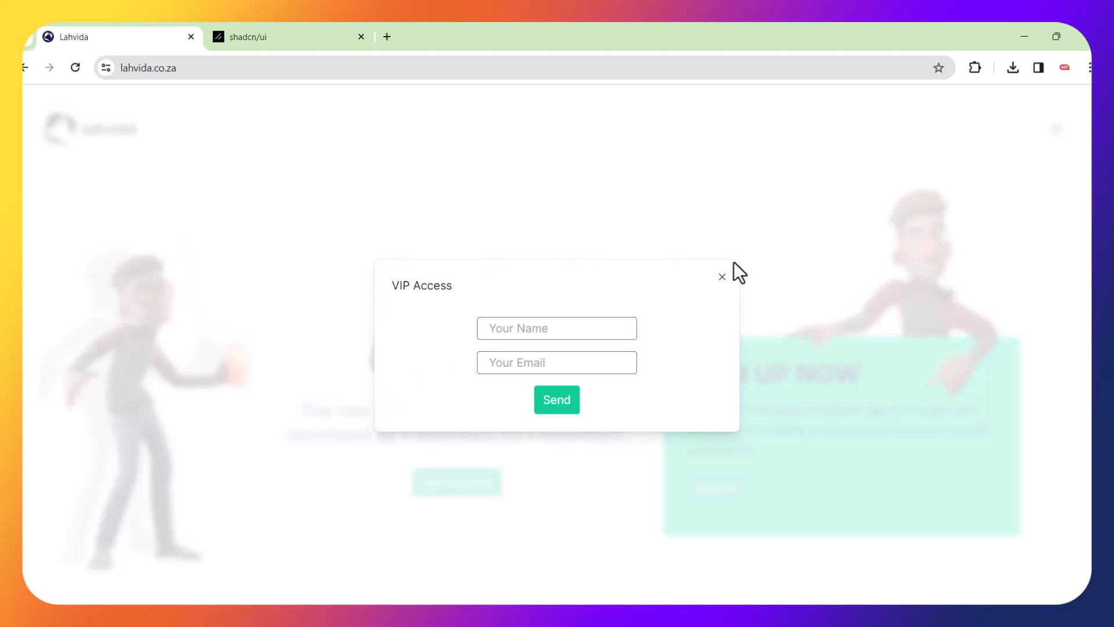
mouse_move(700, 302)
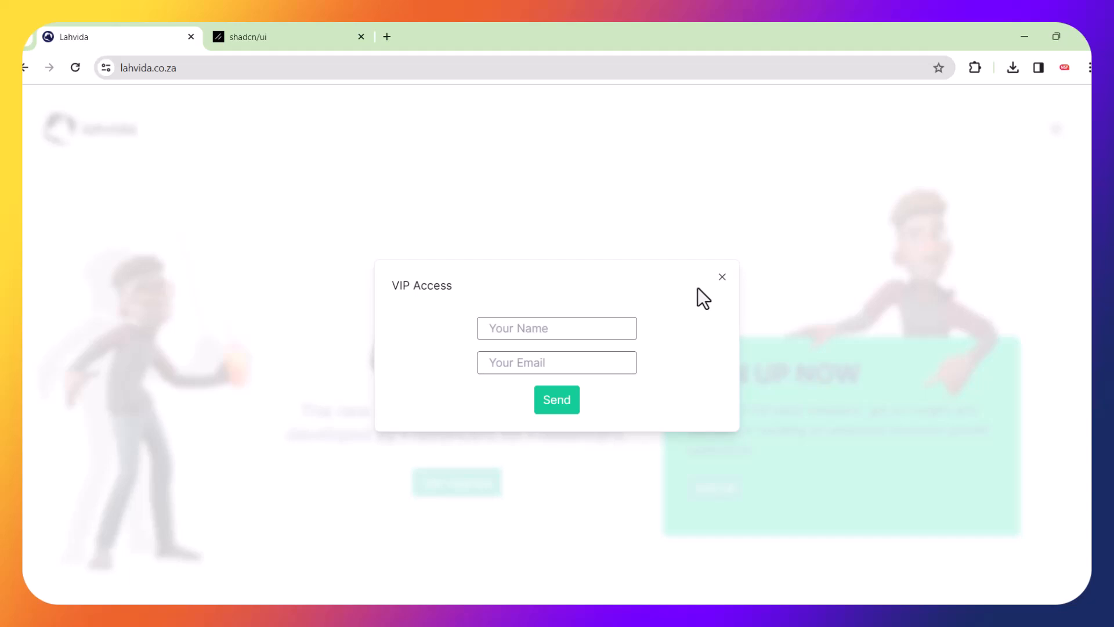
Dismiss the VIP Access form and switch the Lahvida homepage to the Dark theme.
click(722, 276)
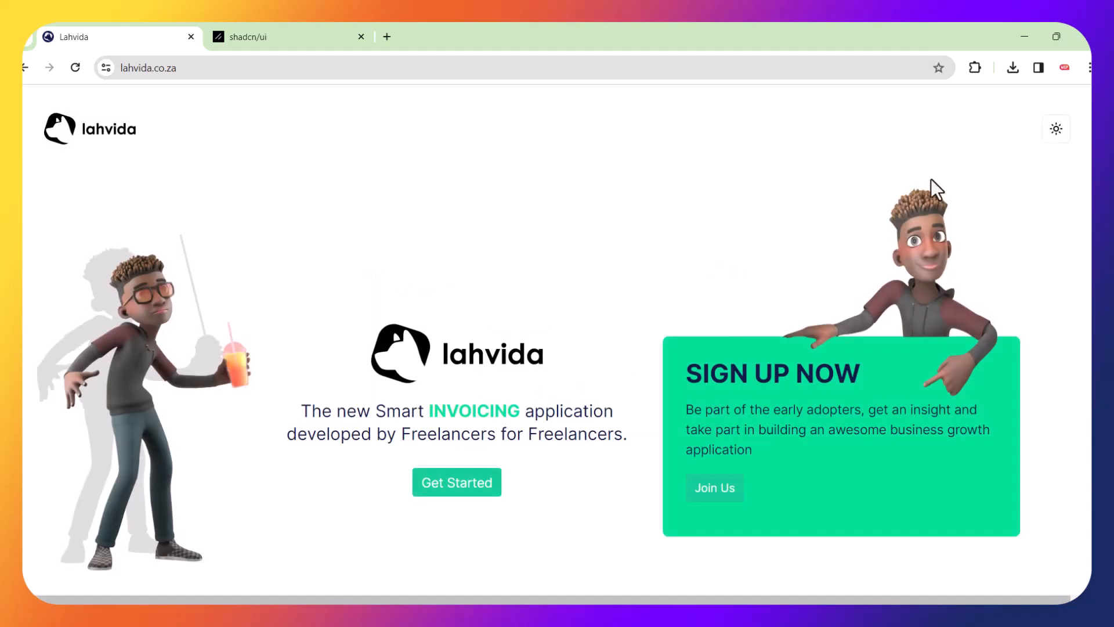
click(1056, 129)
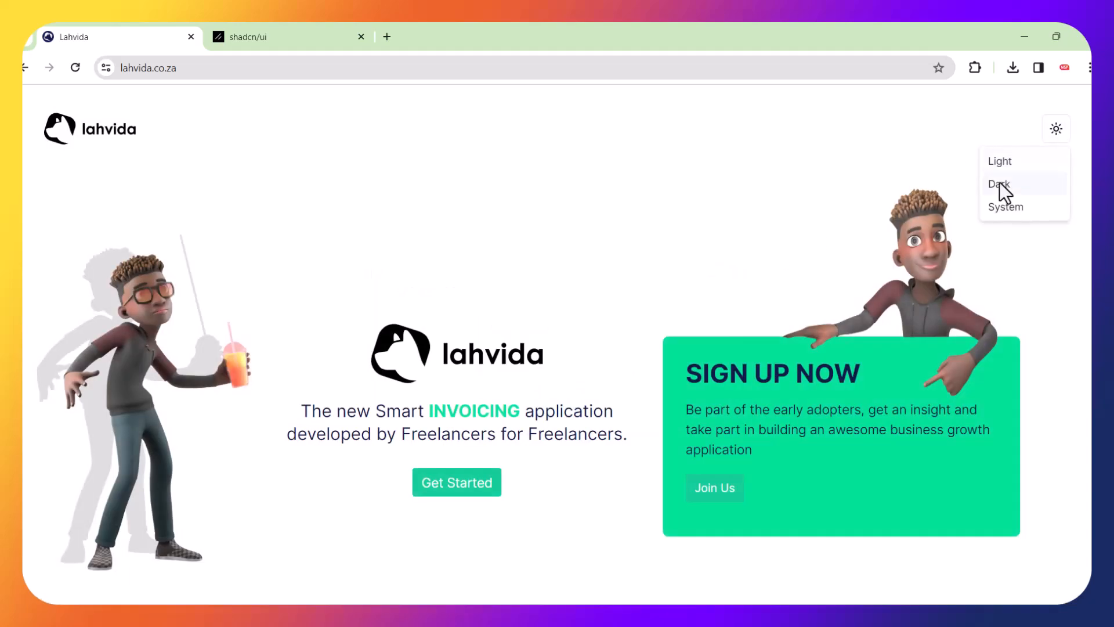
click(457, 482)
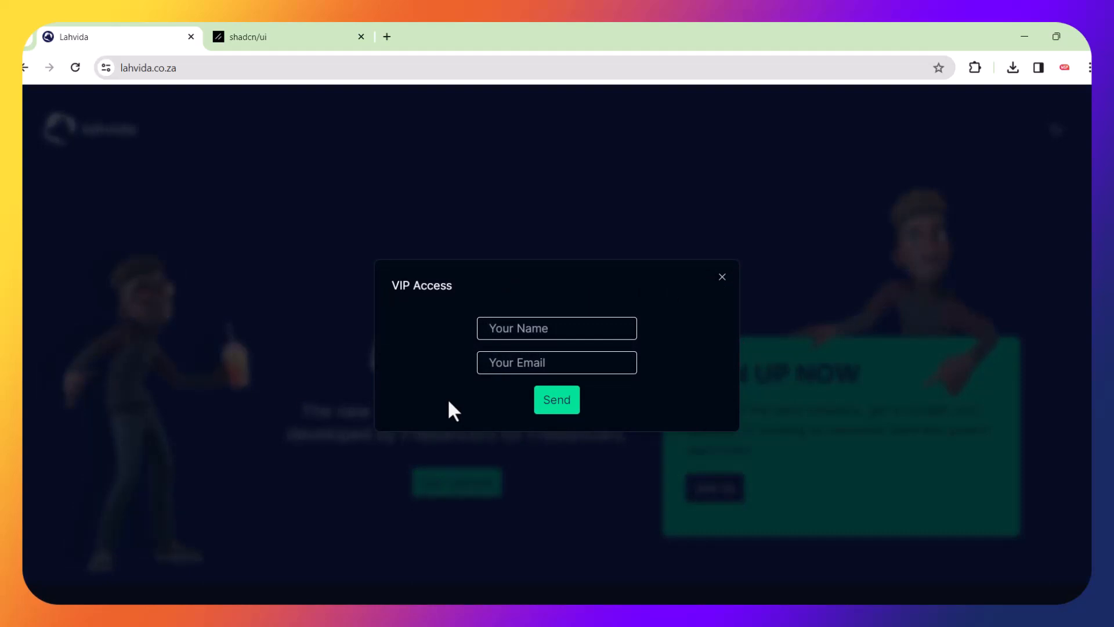
click(722, 276)
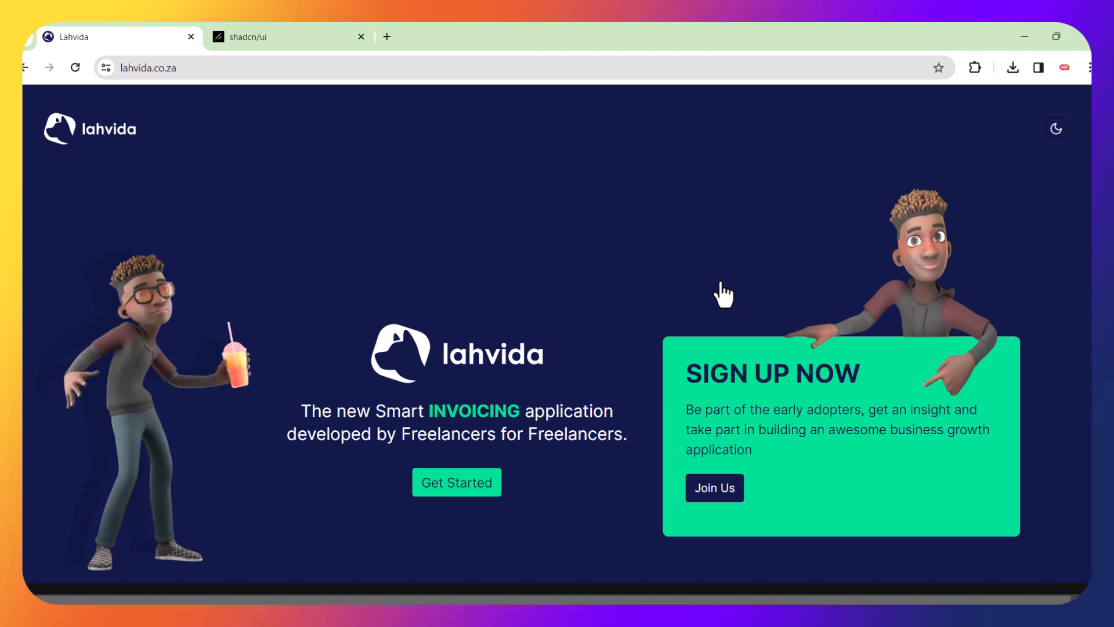
mouse_move(510, 237)
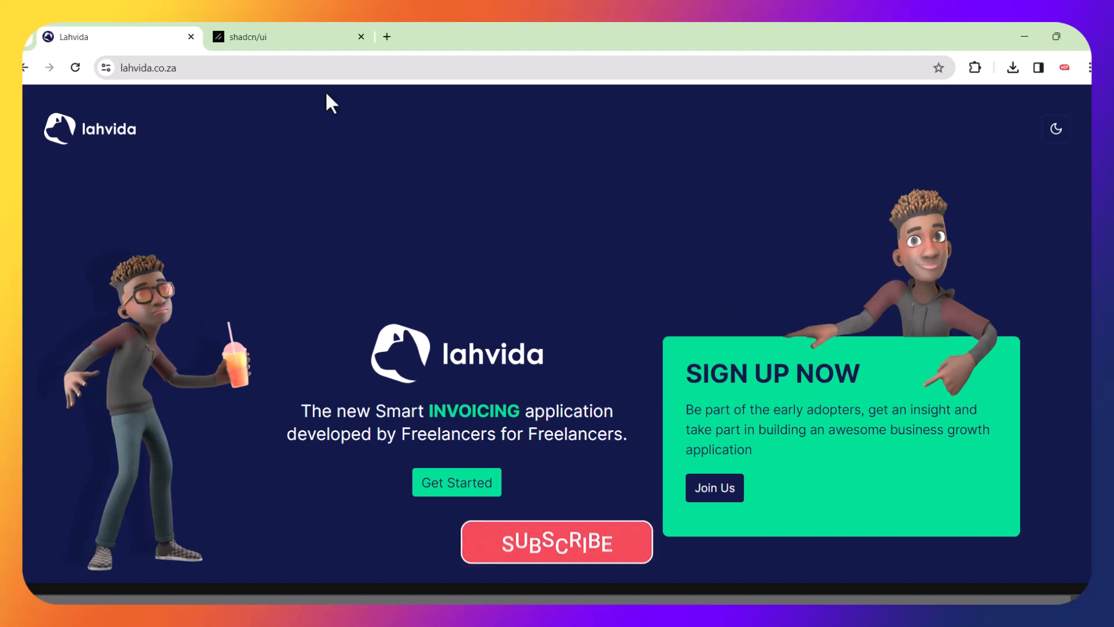
Show the shadcn/ui Dashboard example with its revenue cards and monthly overview chart.
click(284, 36)
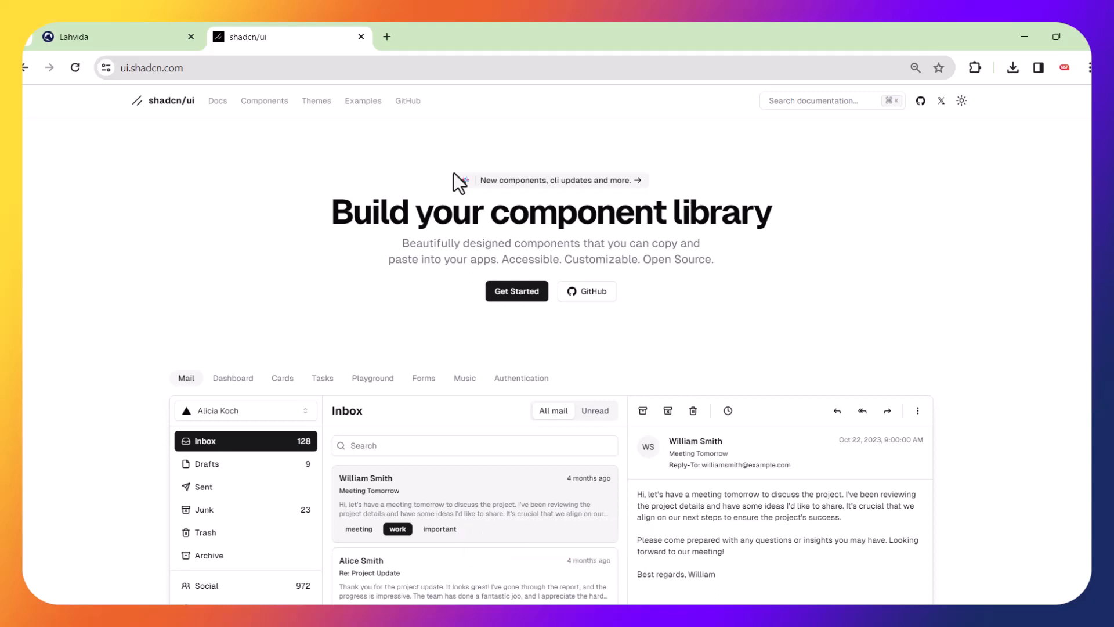
mouse_move(680, 343)
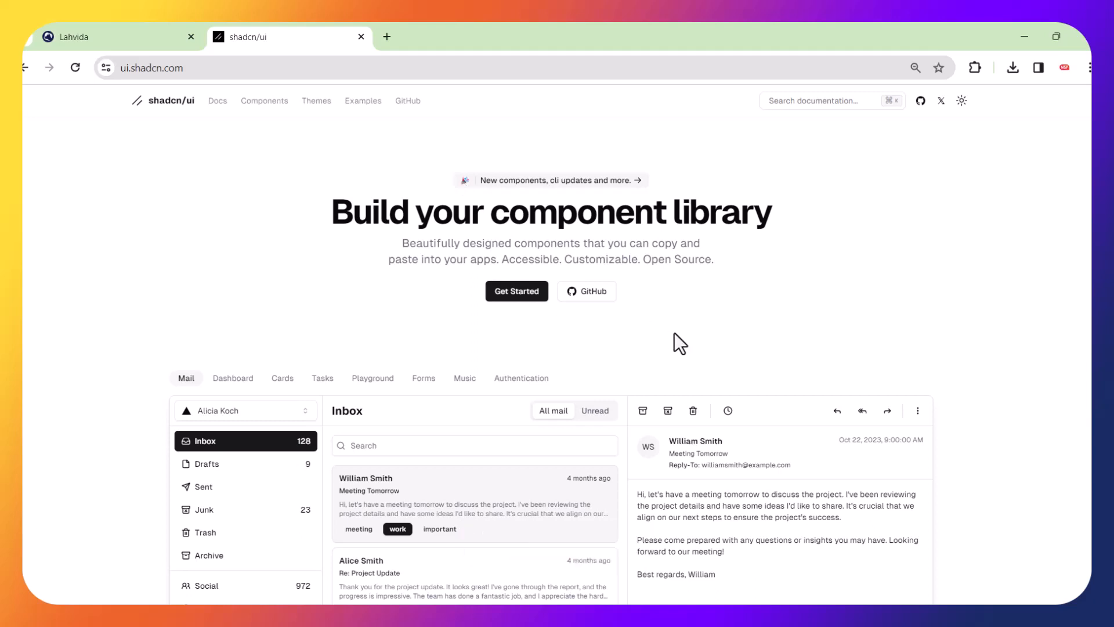
scroll(down, 3)
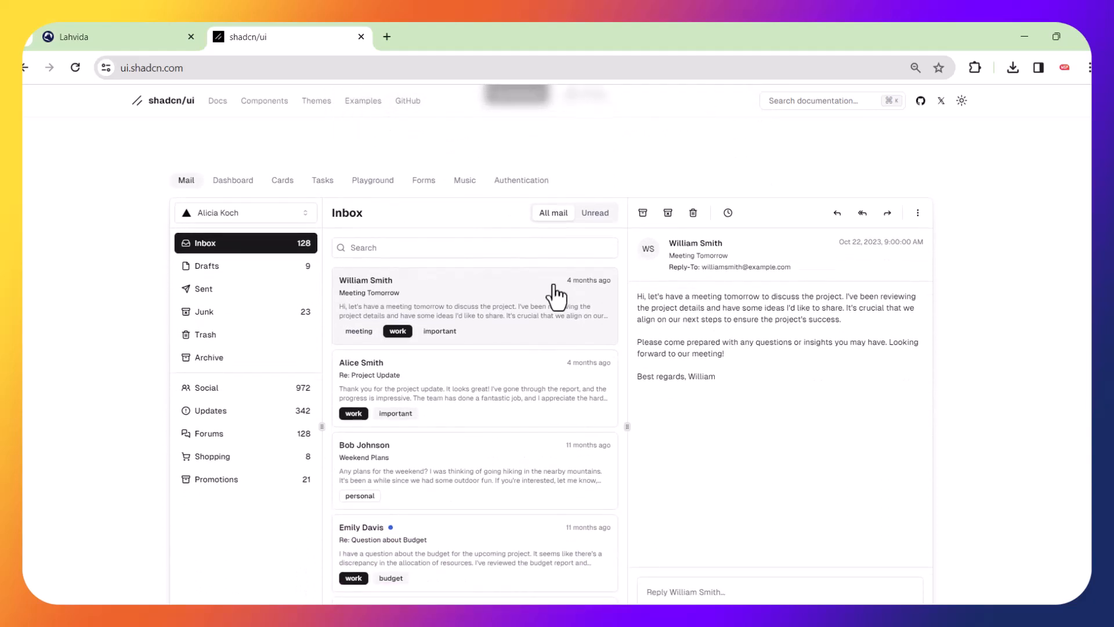
click(233, 180)
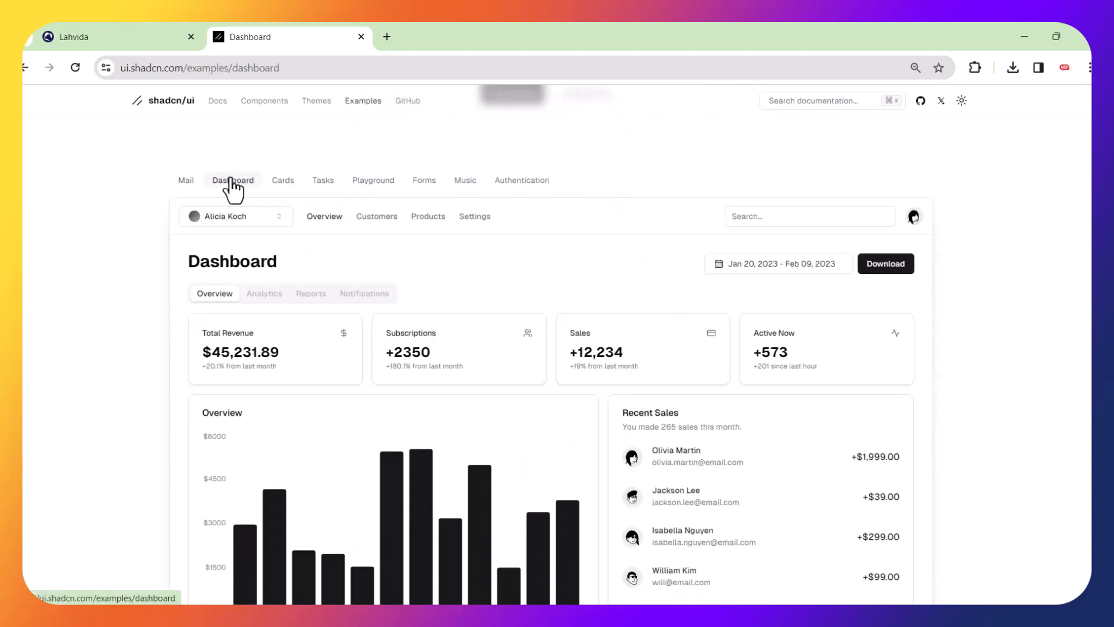
scroll(down, 3)
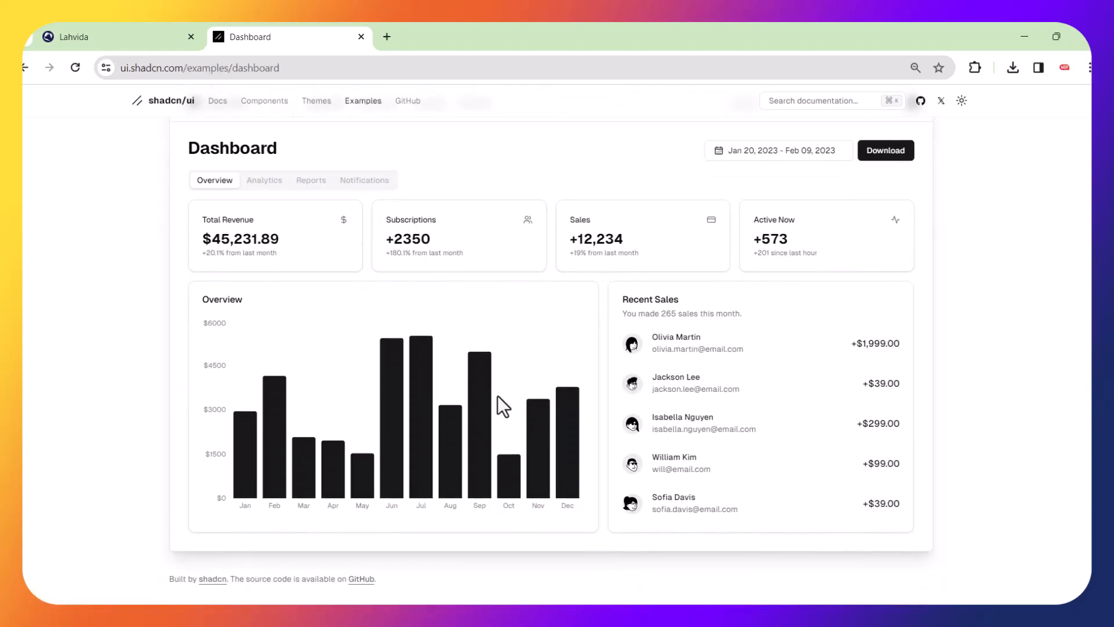
mouse_move(291, 288)
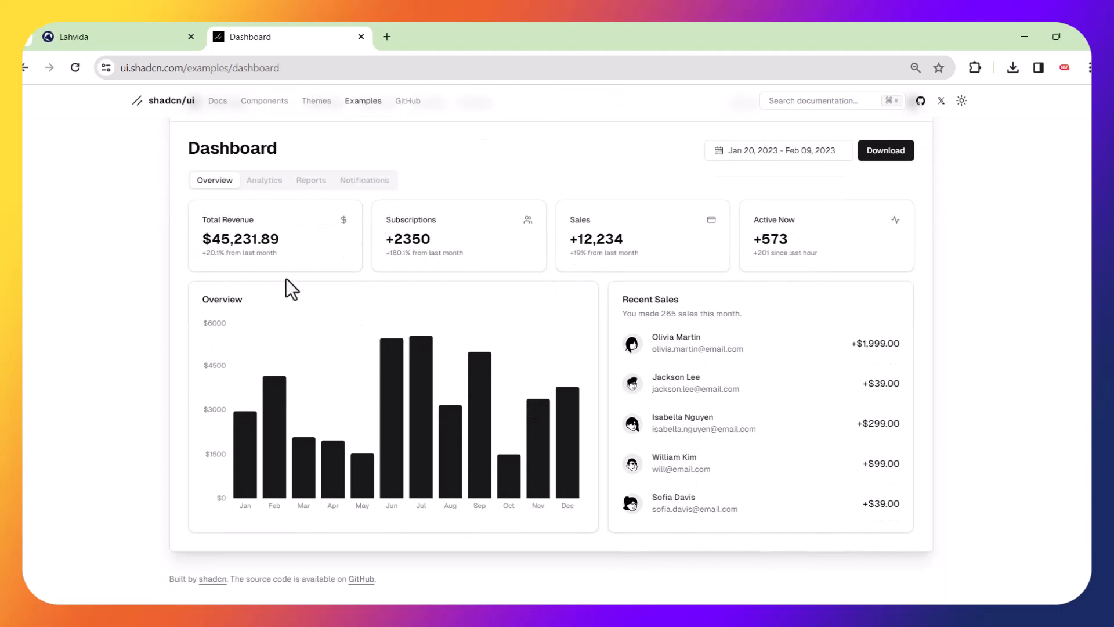
mouse_move(311, 291)
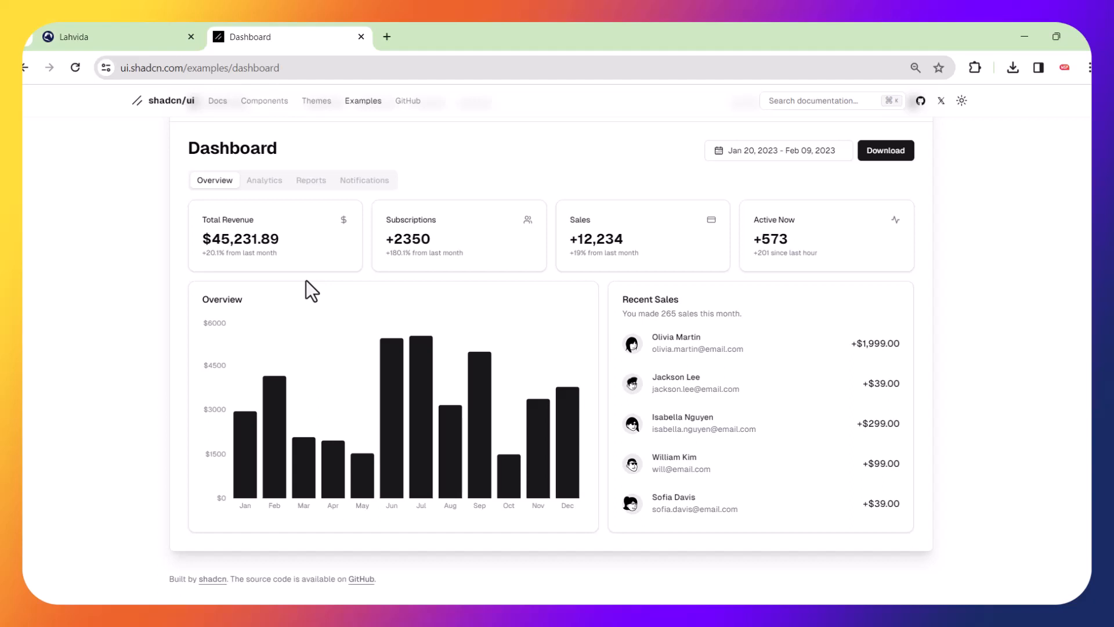
mouse_move(255, 291)
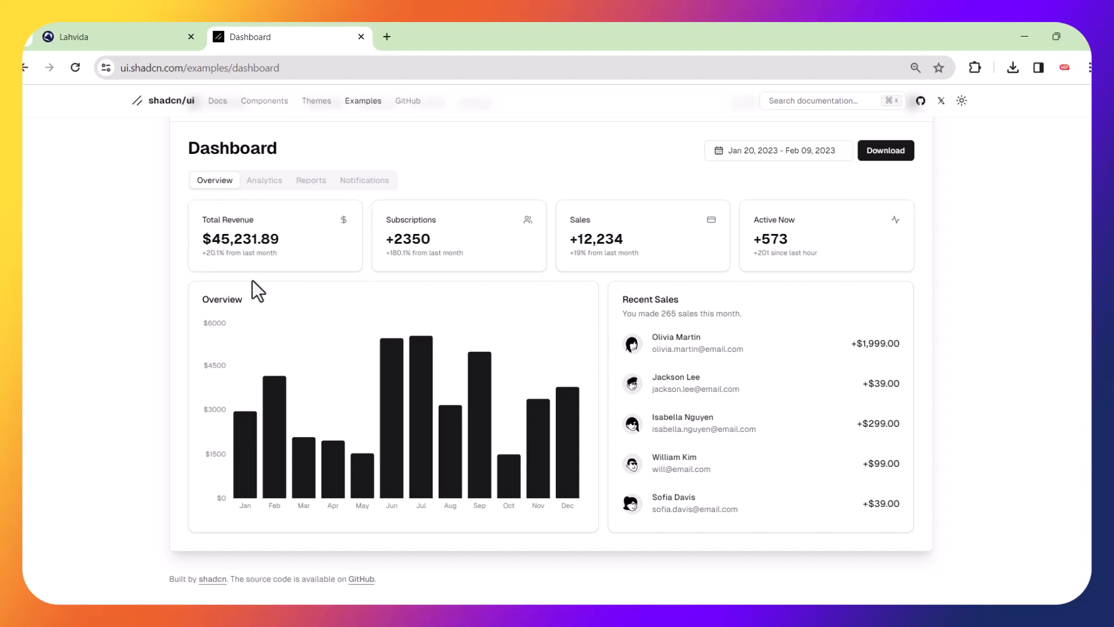
scroll(down, 3)
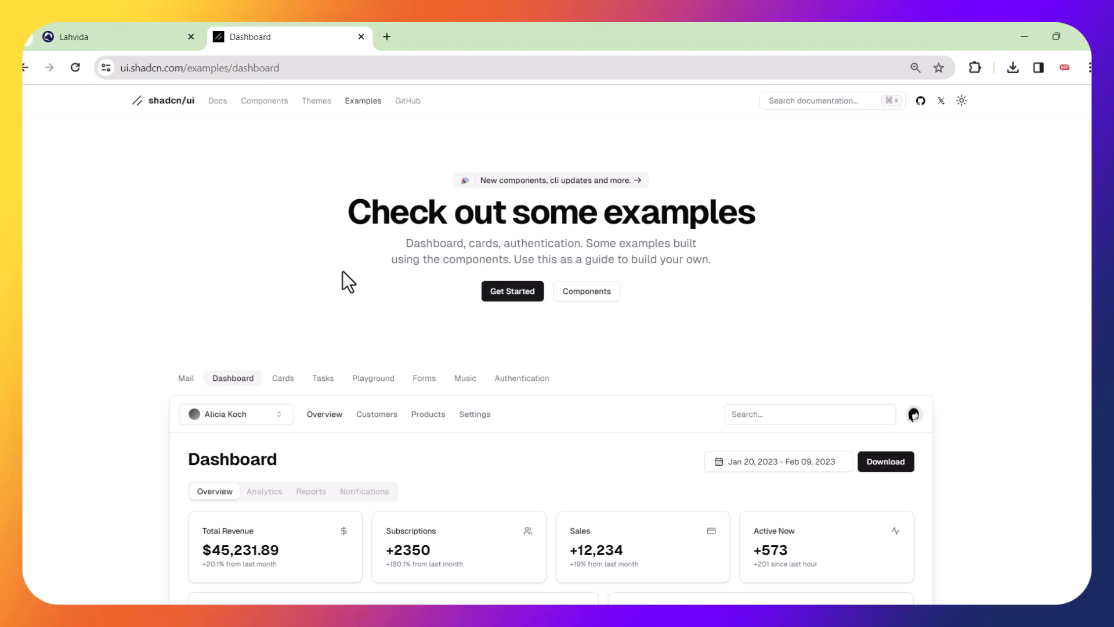
mouse_move(156, 198)
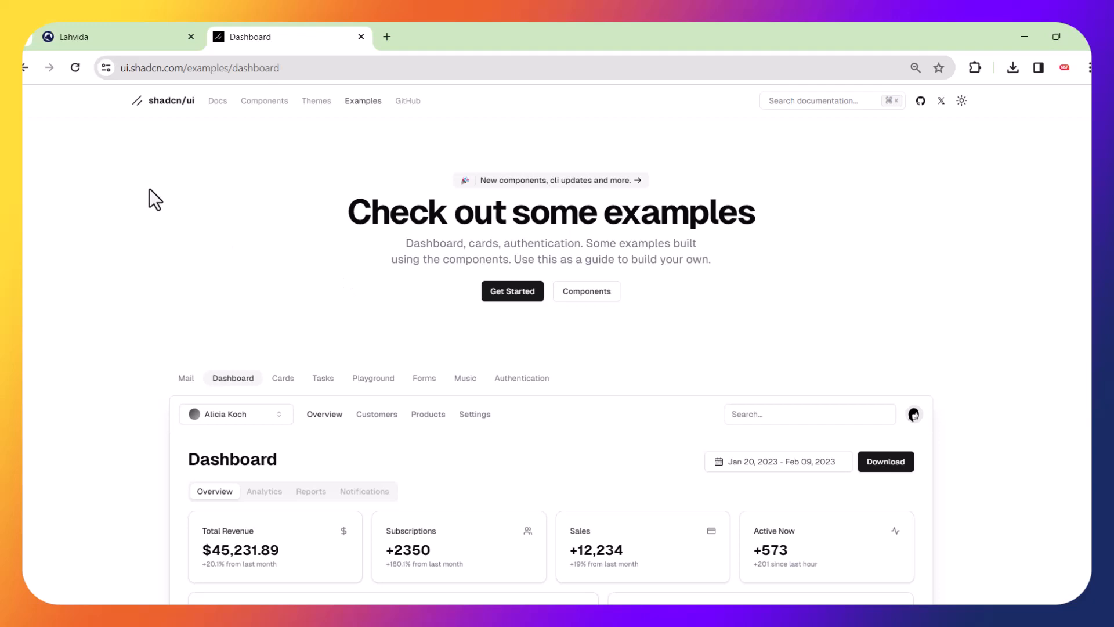
mouse_move(260, 237)
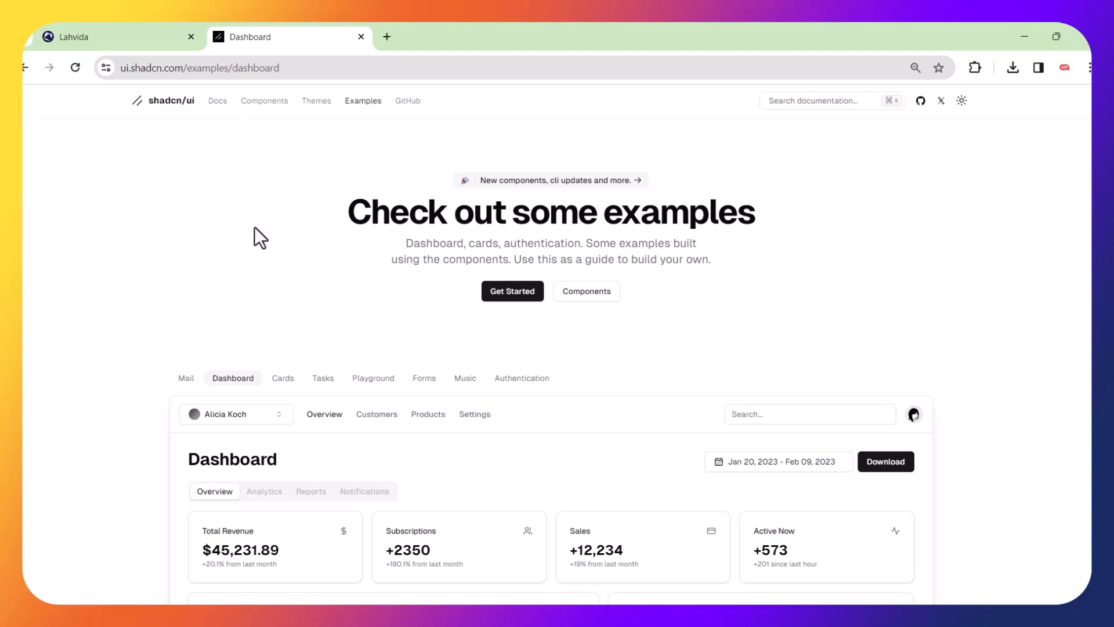
Go to the Figma docs page and follow its figma.com community file link under Grab a copy.
click(217, 100)
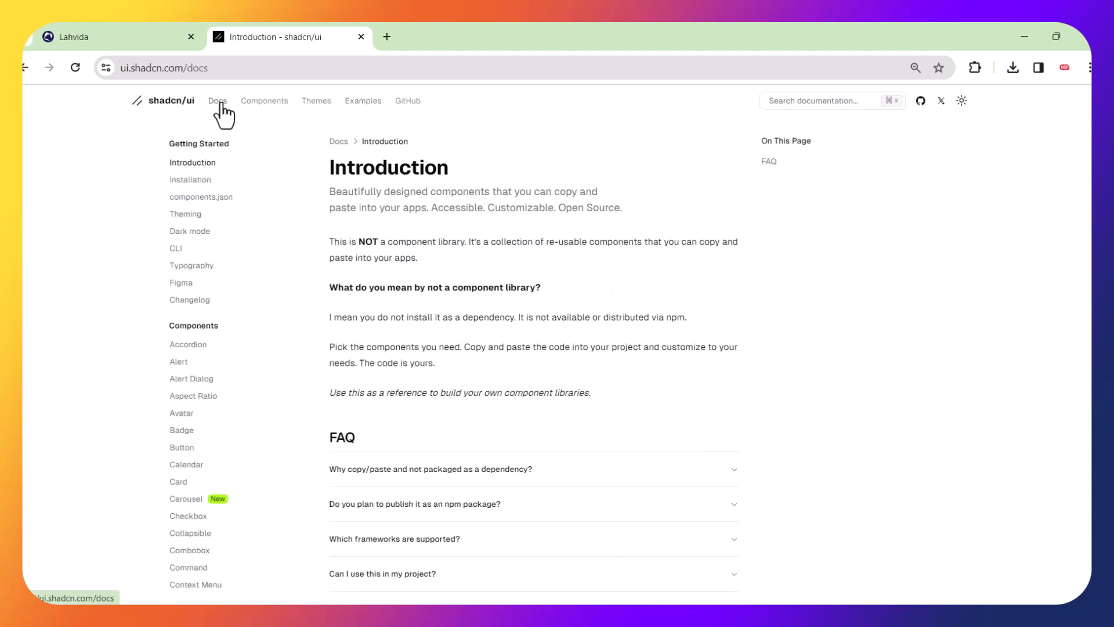
mouse_move(192, 163)
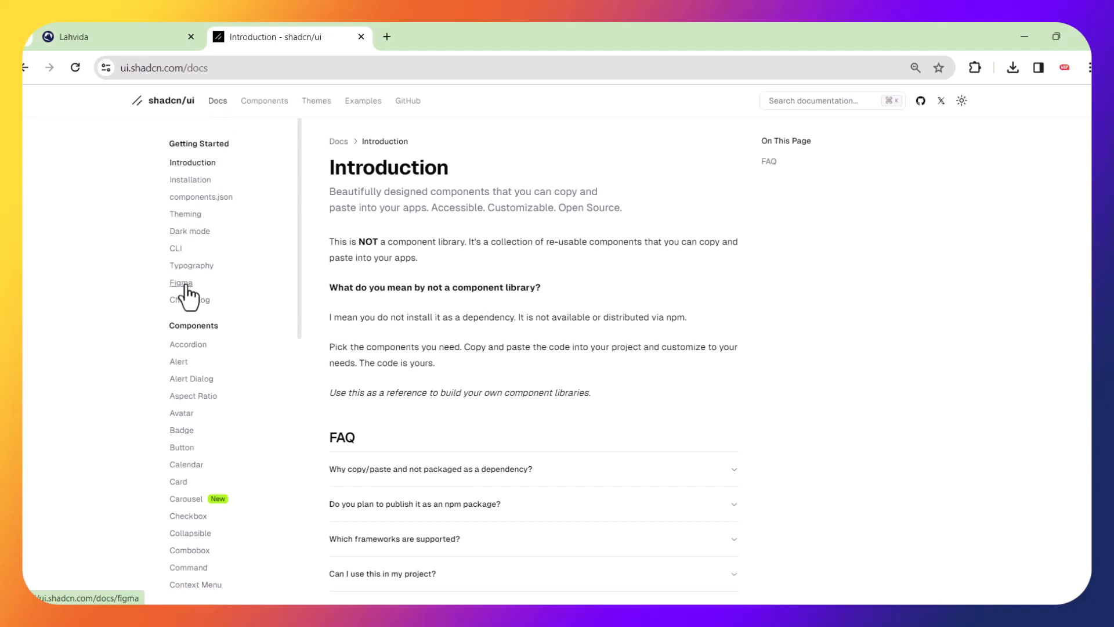
click(181, 283)
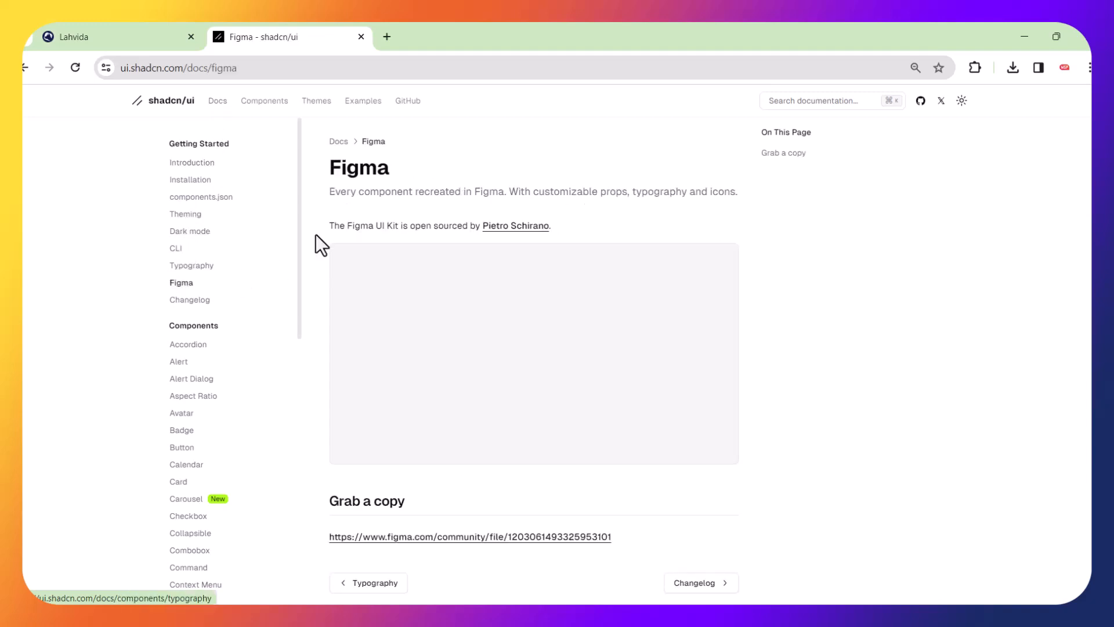
mouse_move(513, 297)
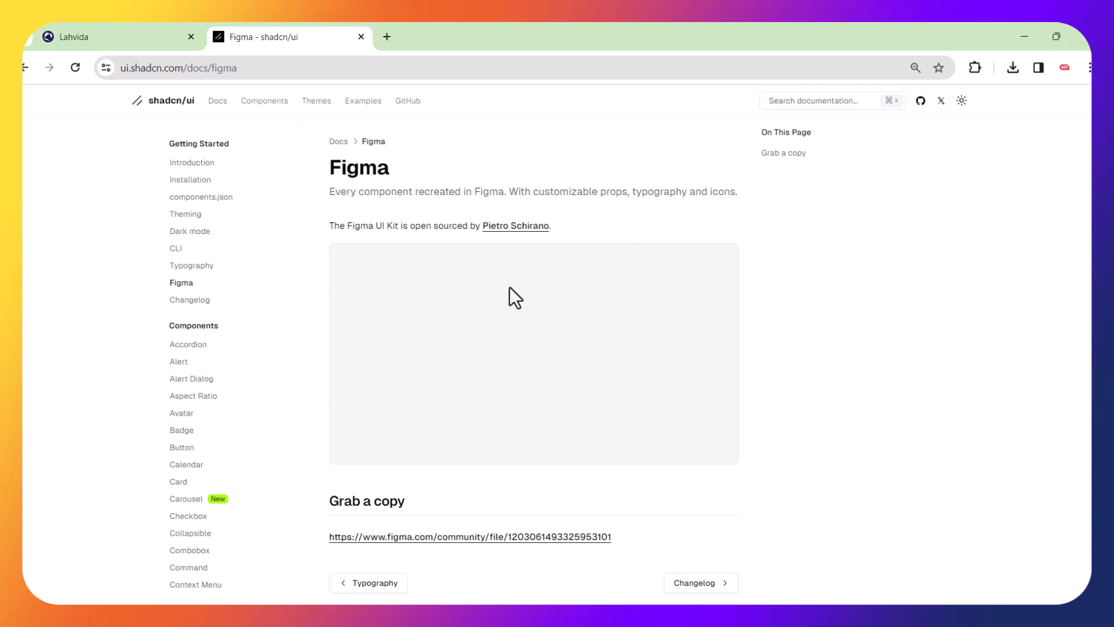
scroll(down, 3)
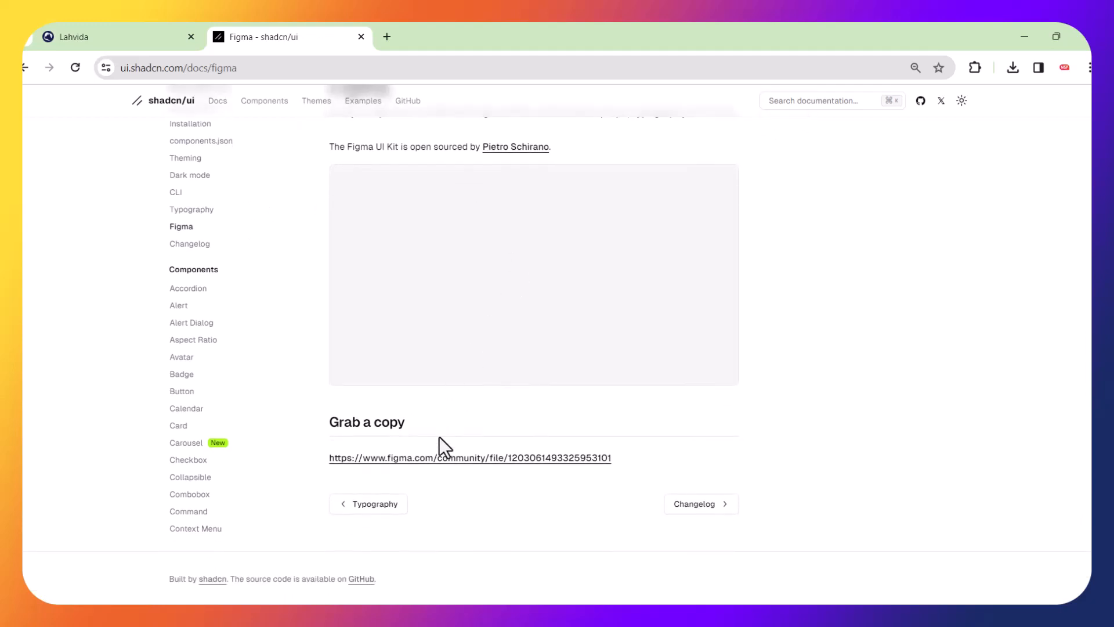
click(469, 458)
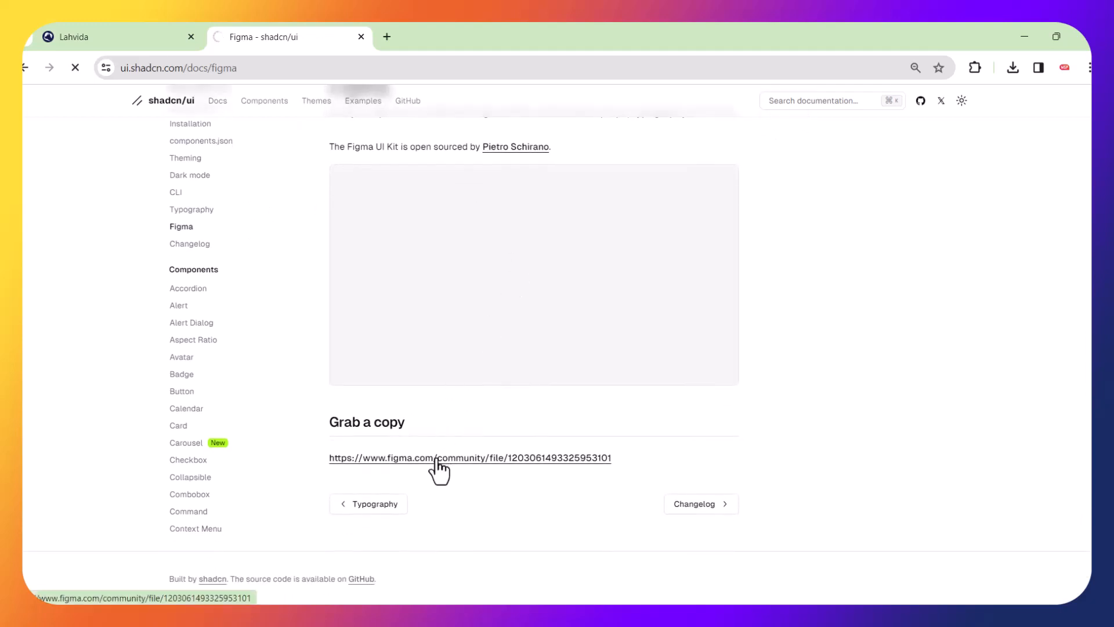
click(470, 458)
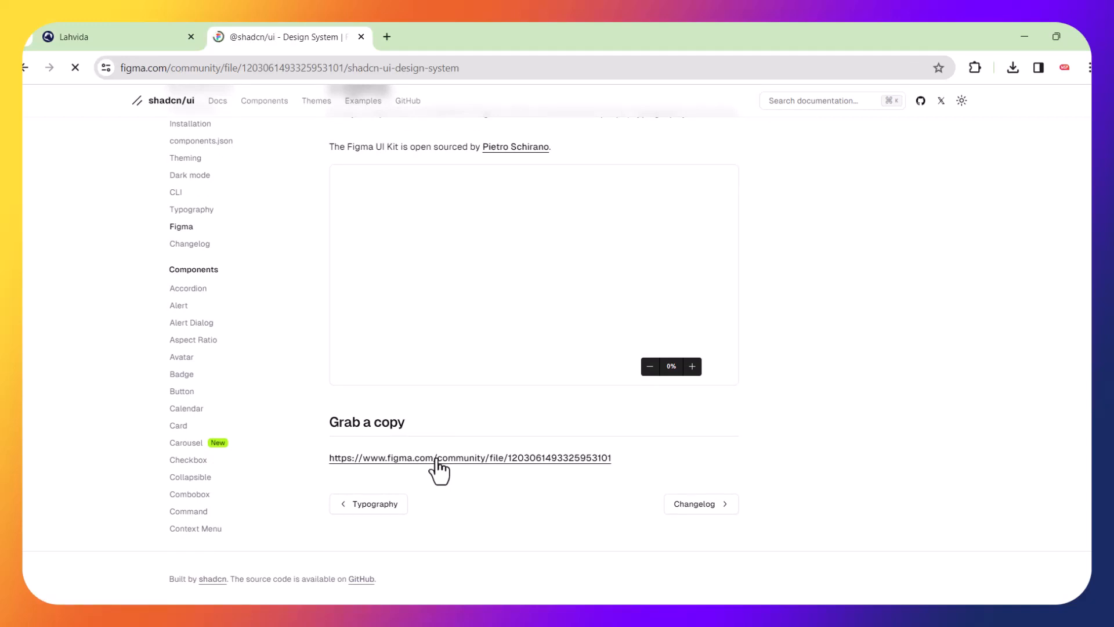
click(469, 458)
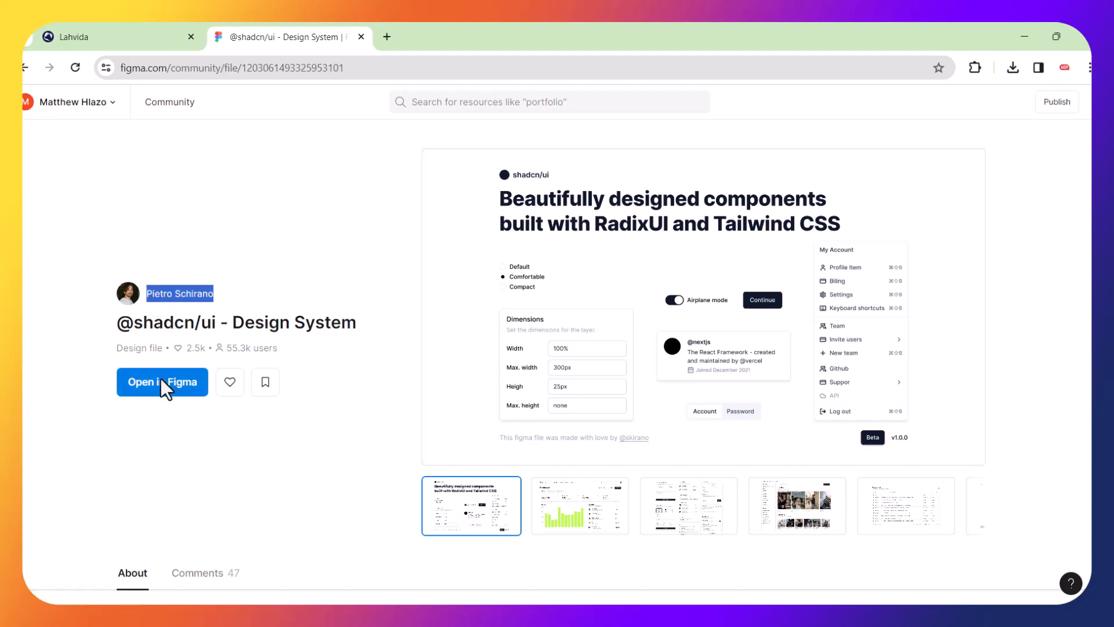
Open the design system in the Figma editor and zoom out to every board on the Components page.
click(163, 382)
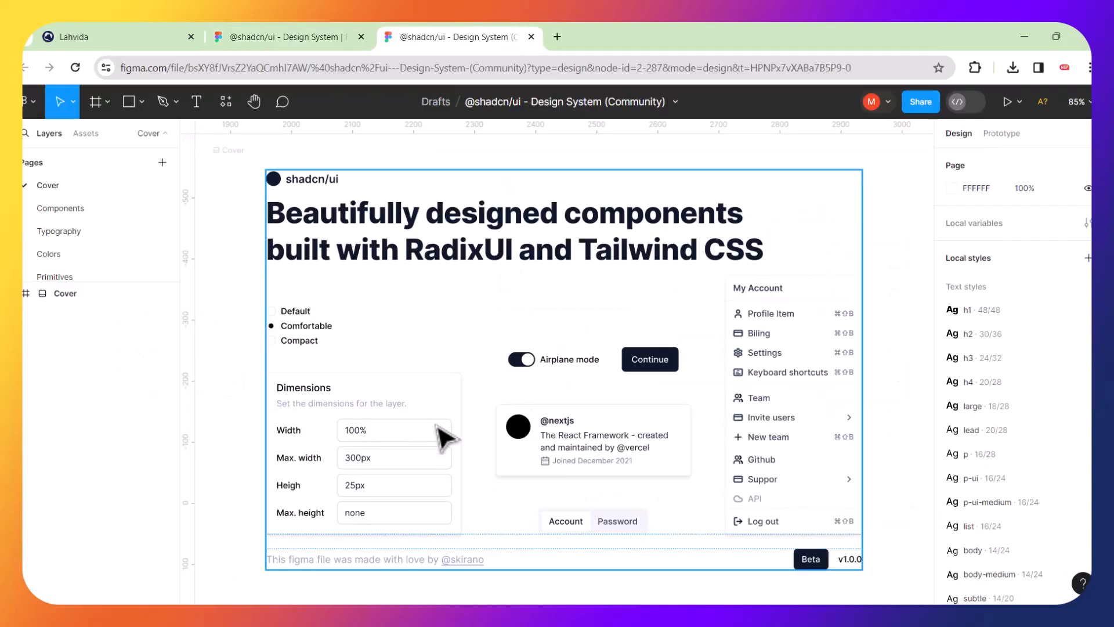
mouse_move(231, 338)
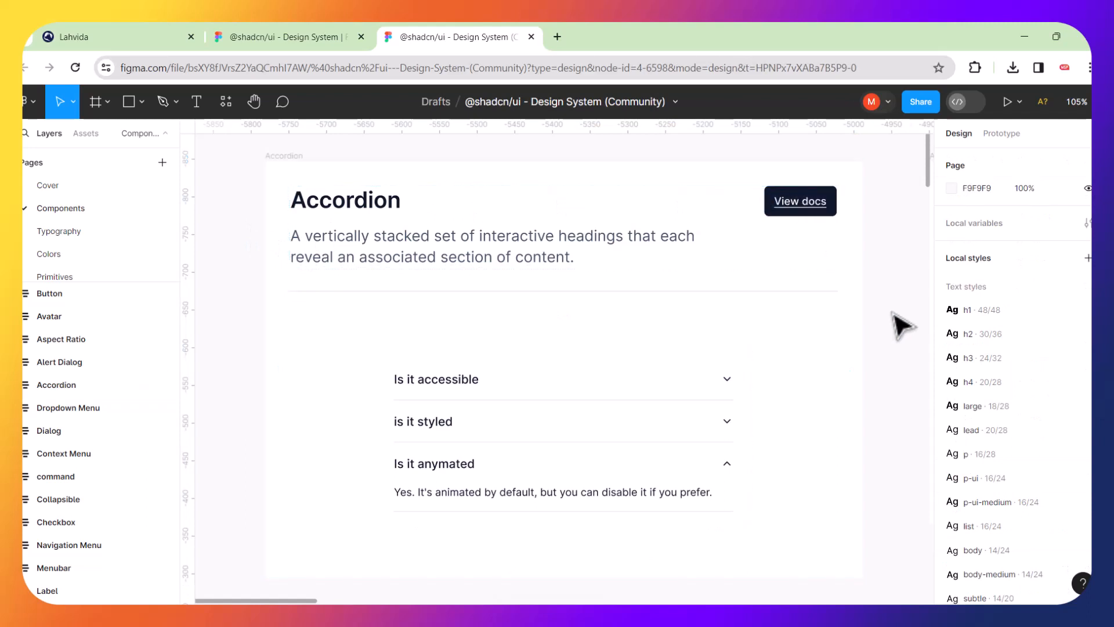
key(shift+1)
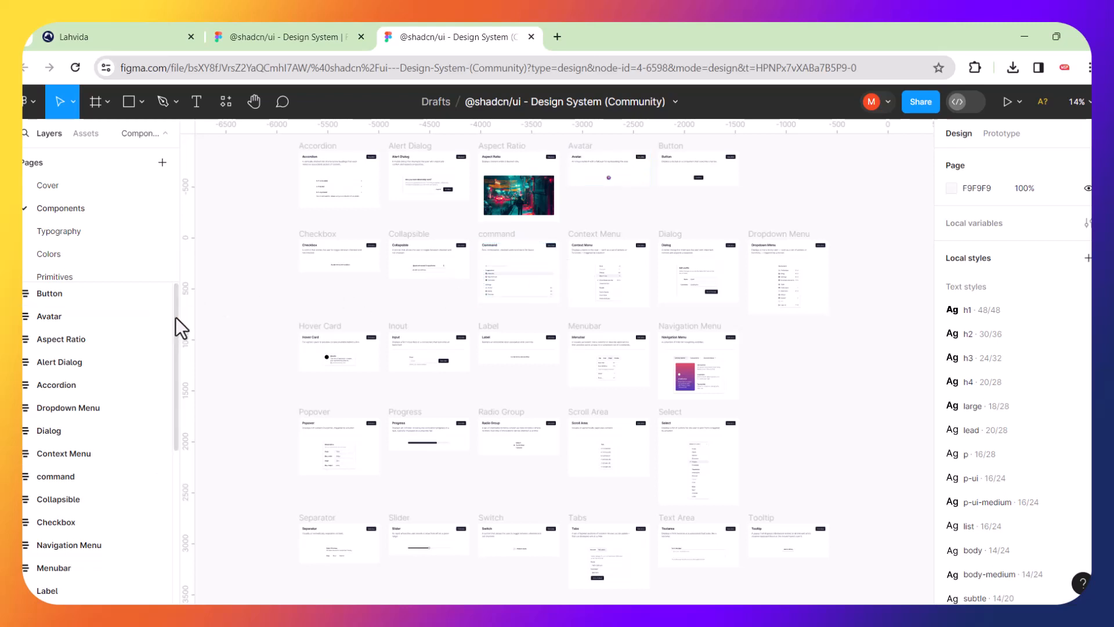
Select the Radio Group board showing Default, Comfortable and Compact options up close.
scroll(down, 3)
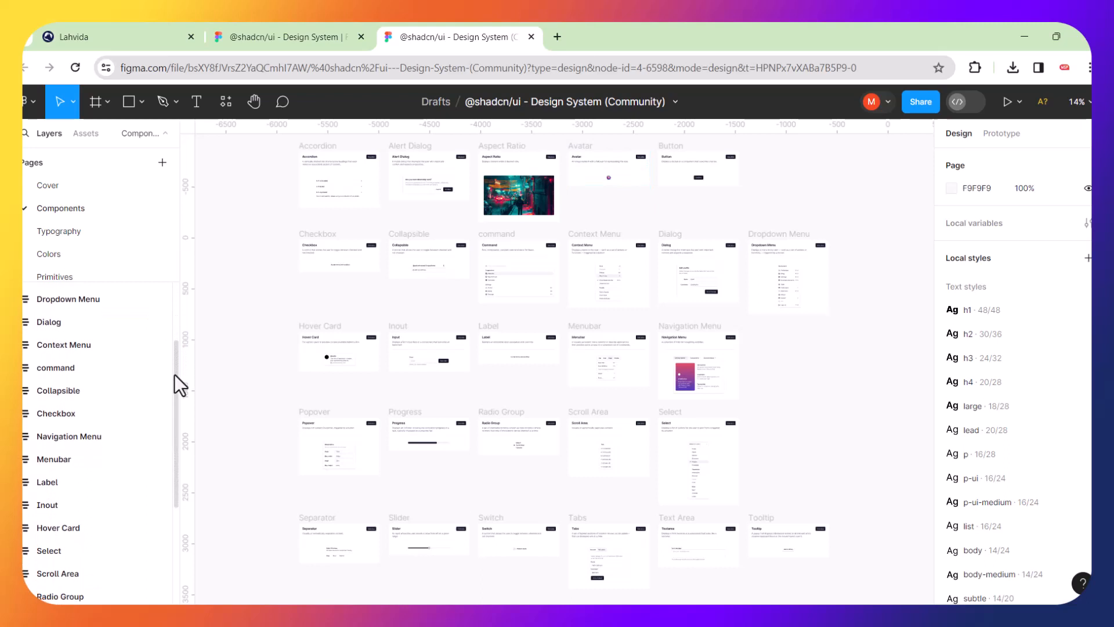
scroll(down, 3)
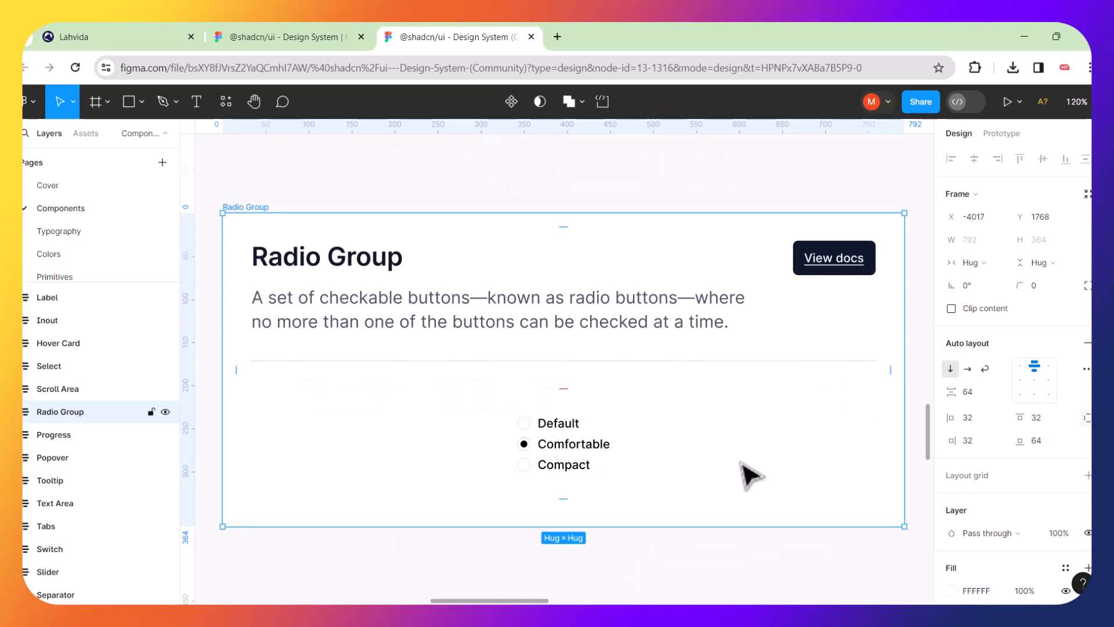
click(563, 445)
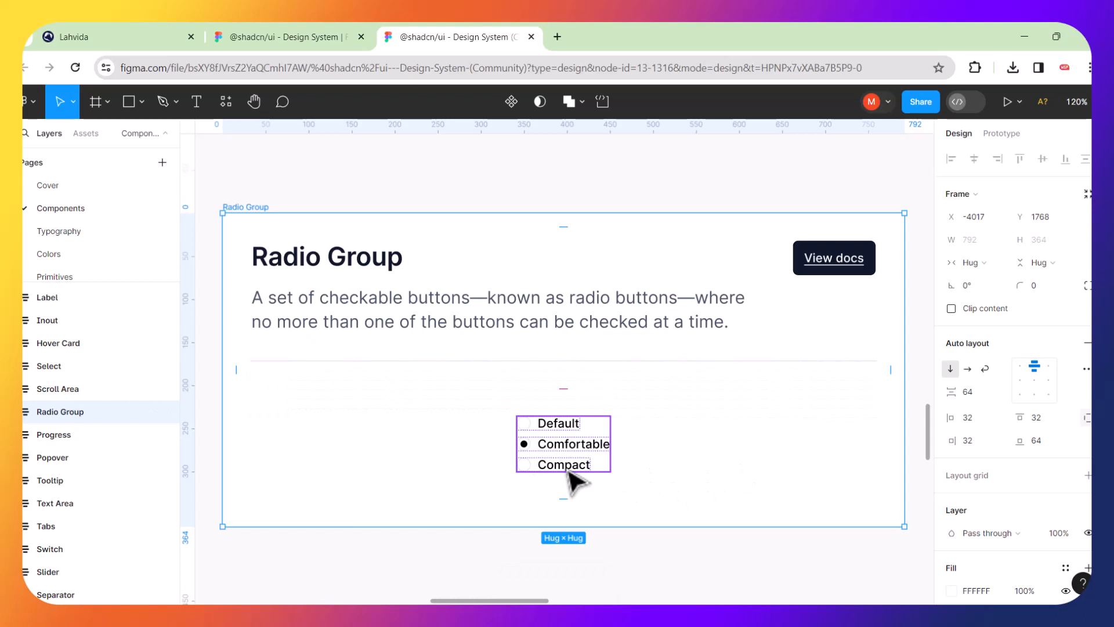
mouse_move(543, 469)
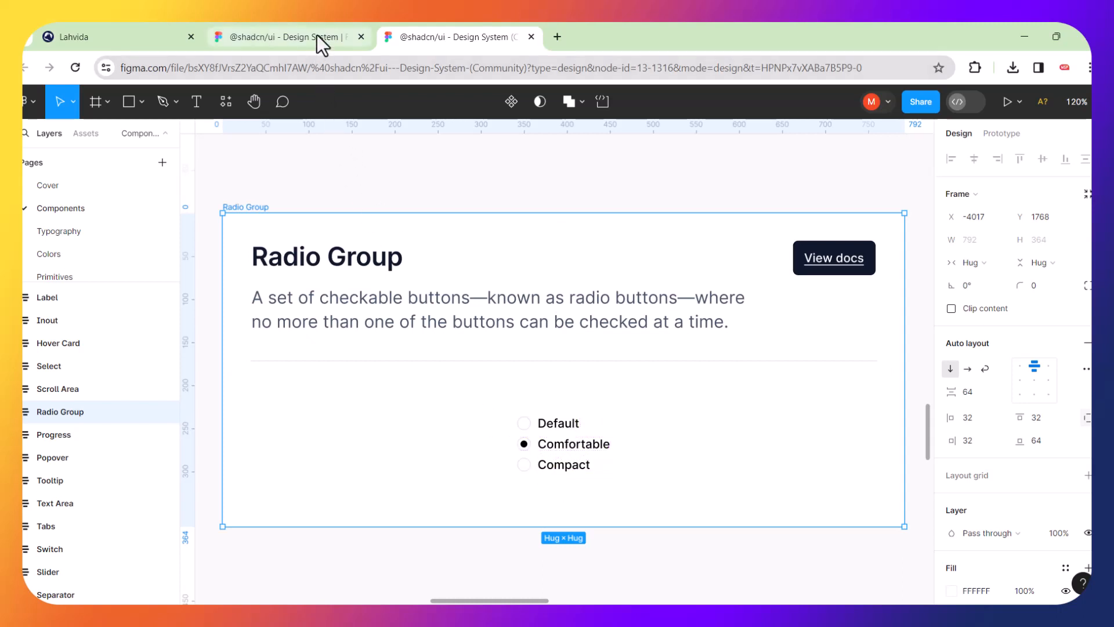
Return to the shadcn/ui Figma docs tab and move on to the Coded Design YouTube channel.
click(284, 36)
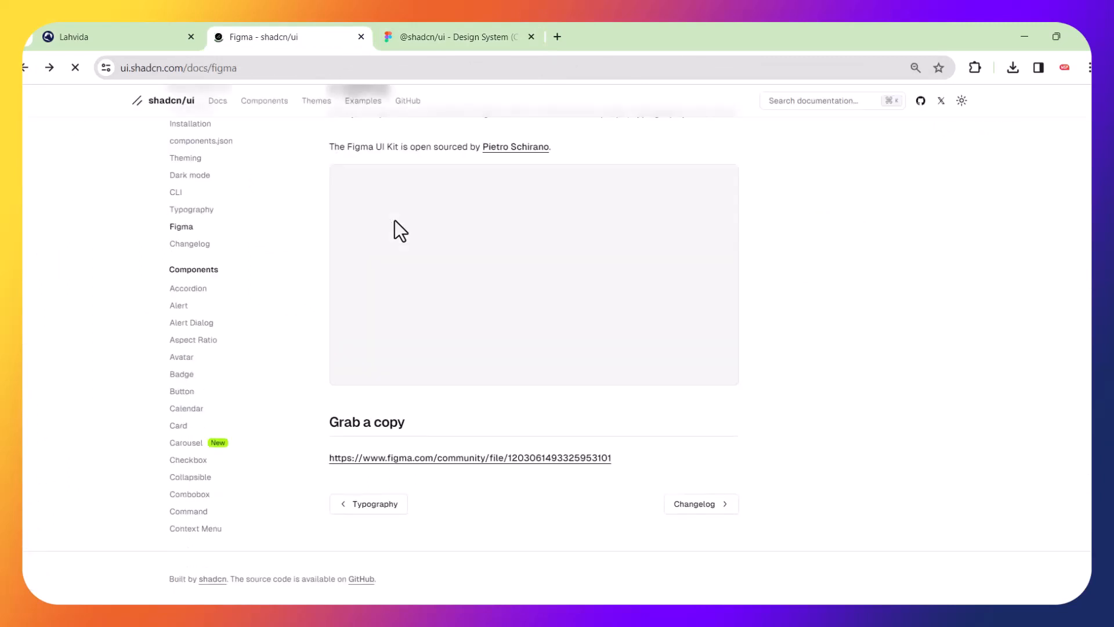
mouse_move(798, 325)
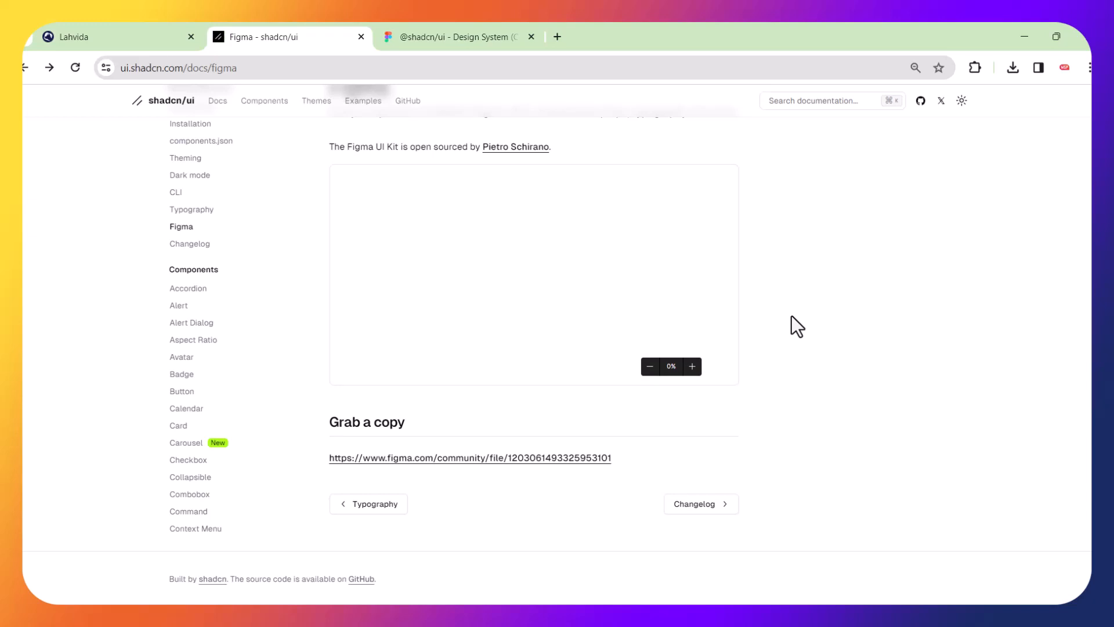
click(691, 365)
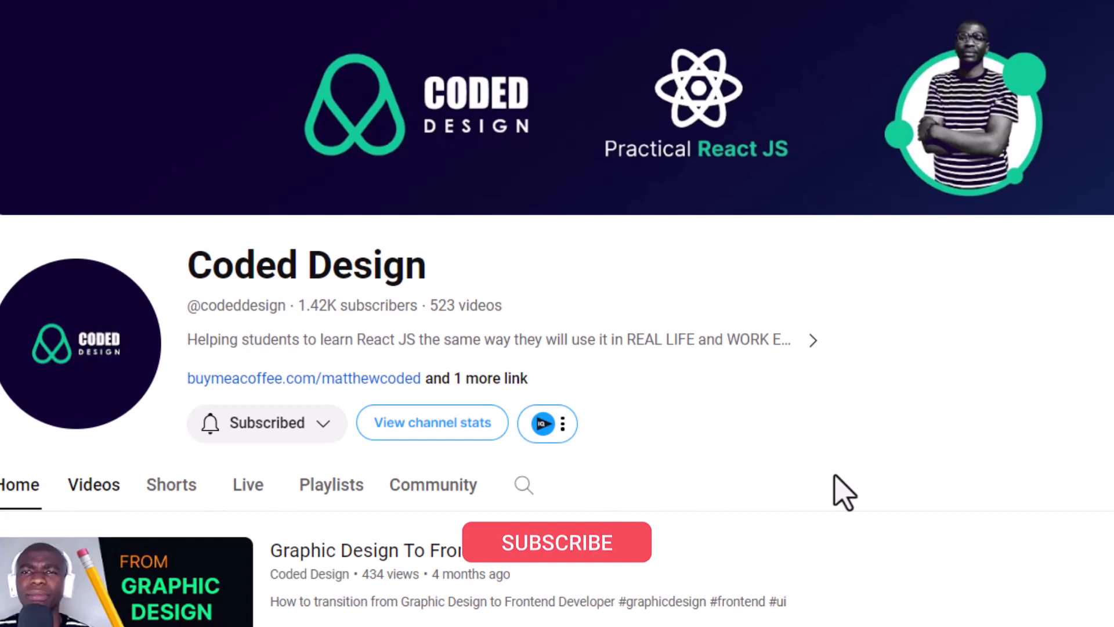
Browse the Coded Design channel's Videos grid down past its month-old uploads.
click(93, 485)
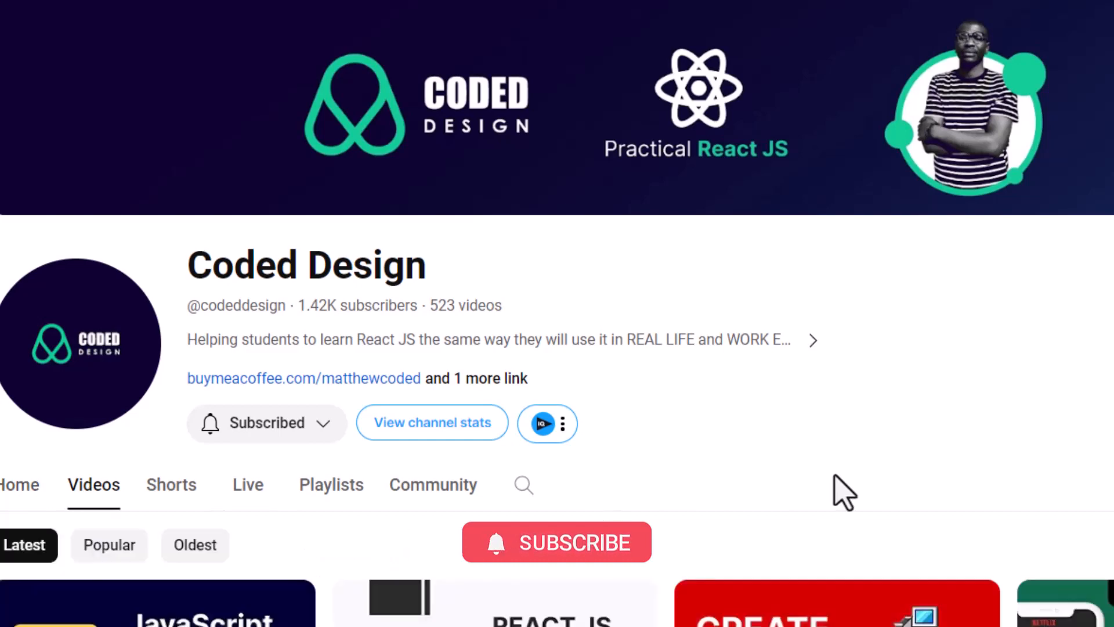
scroll(down, 3)
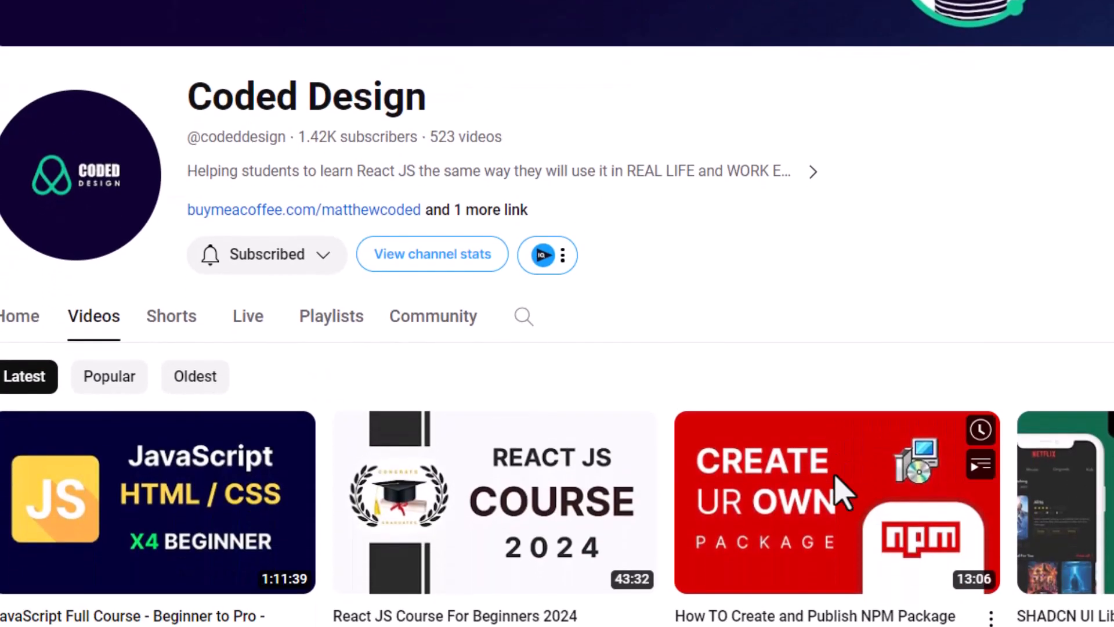
scroll(down, 3)
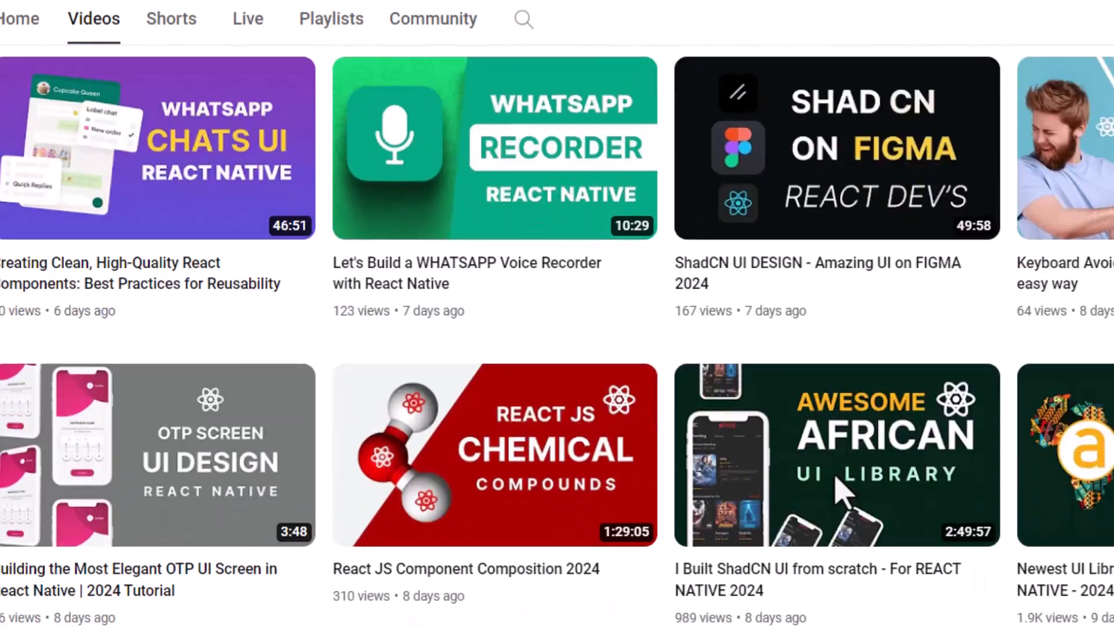
scroll(down, 3)
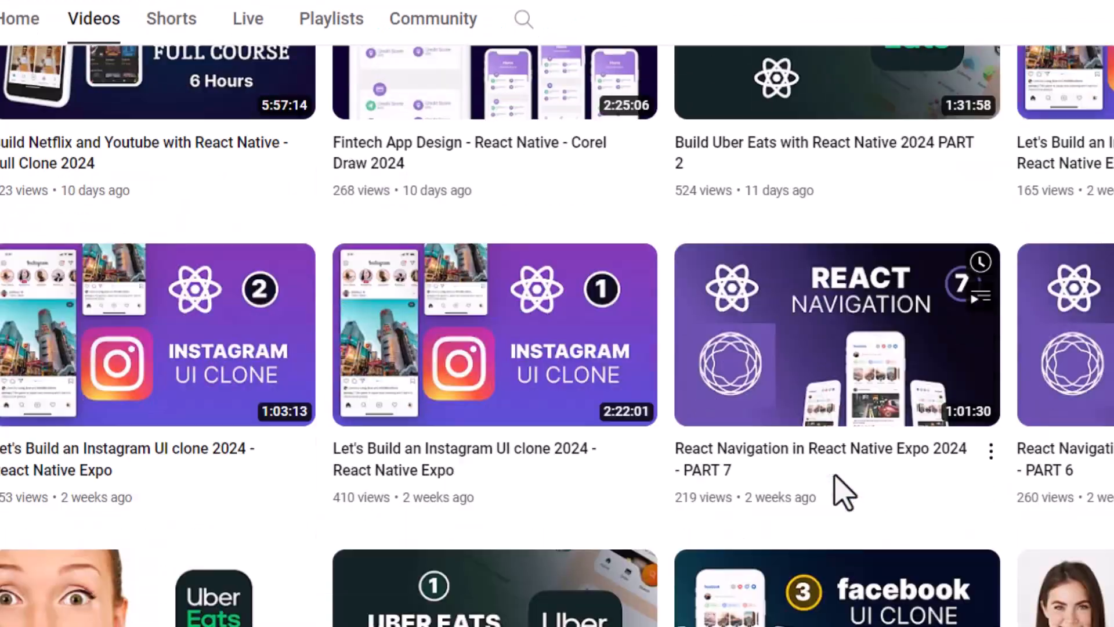
scroll(down, 3)
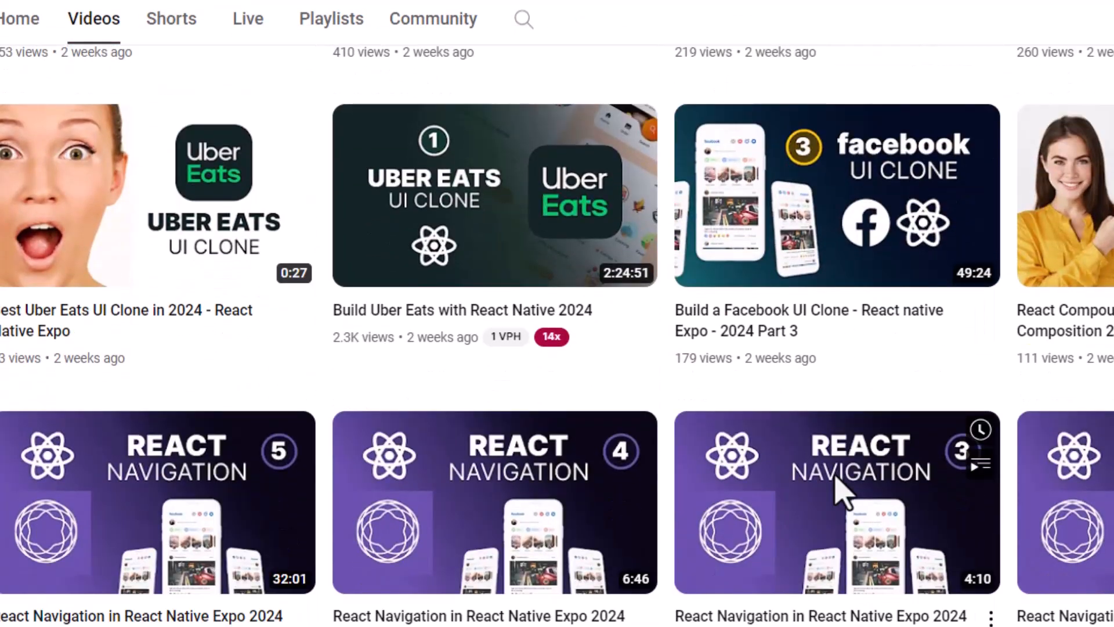
scroll(down, 3)
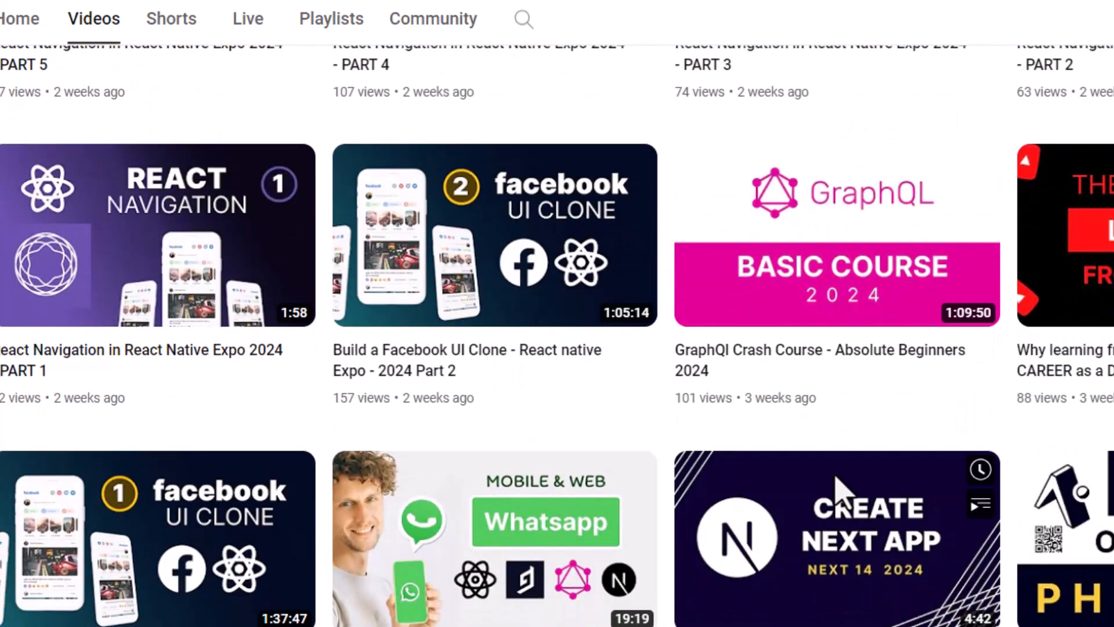
scroll(down, 3)
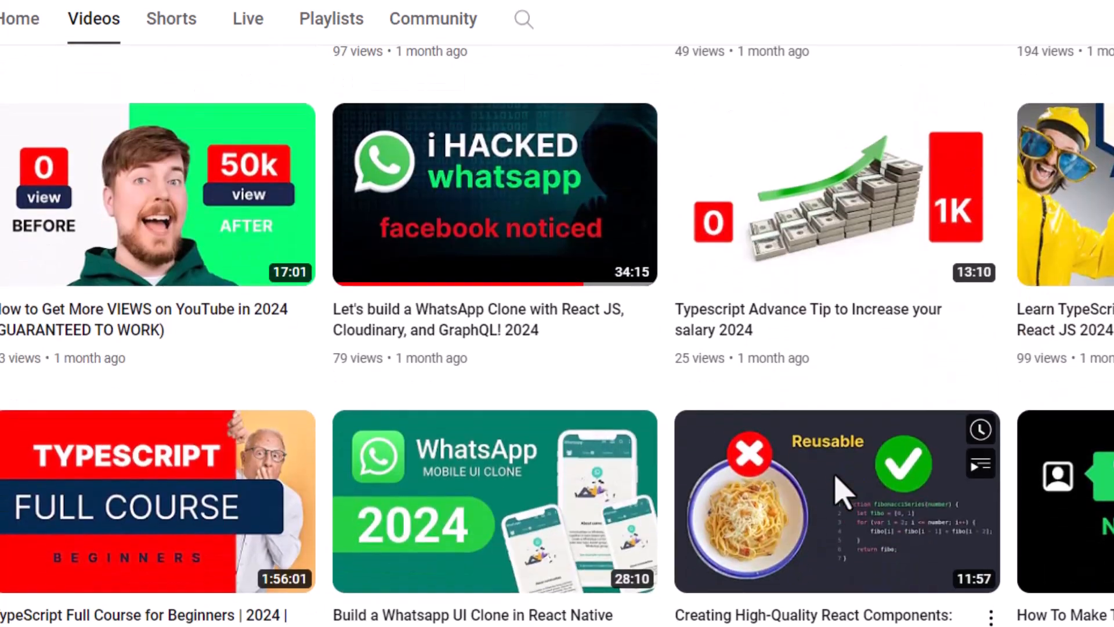